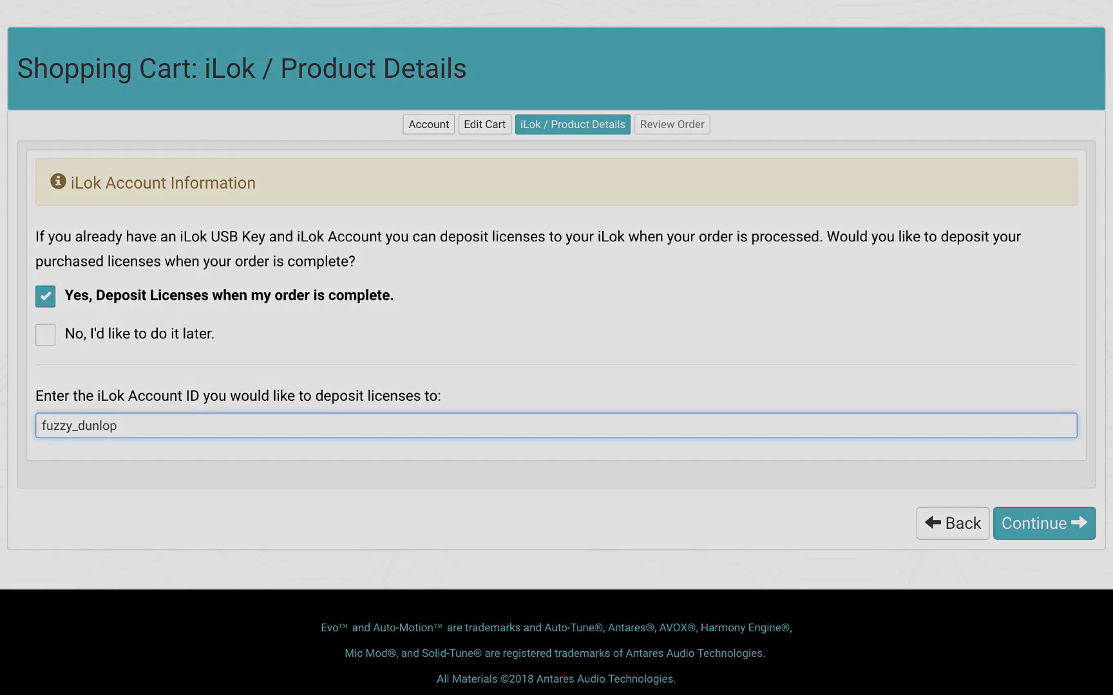
Choose to deposit licenses later, continue checkout, and open the 'register here' Getting Started instructions.
left_click(45, 334)
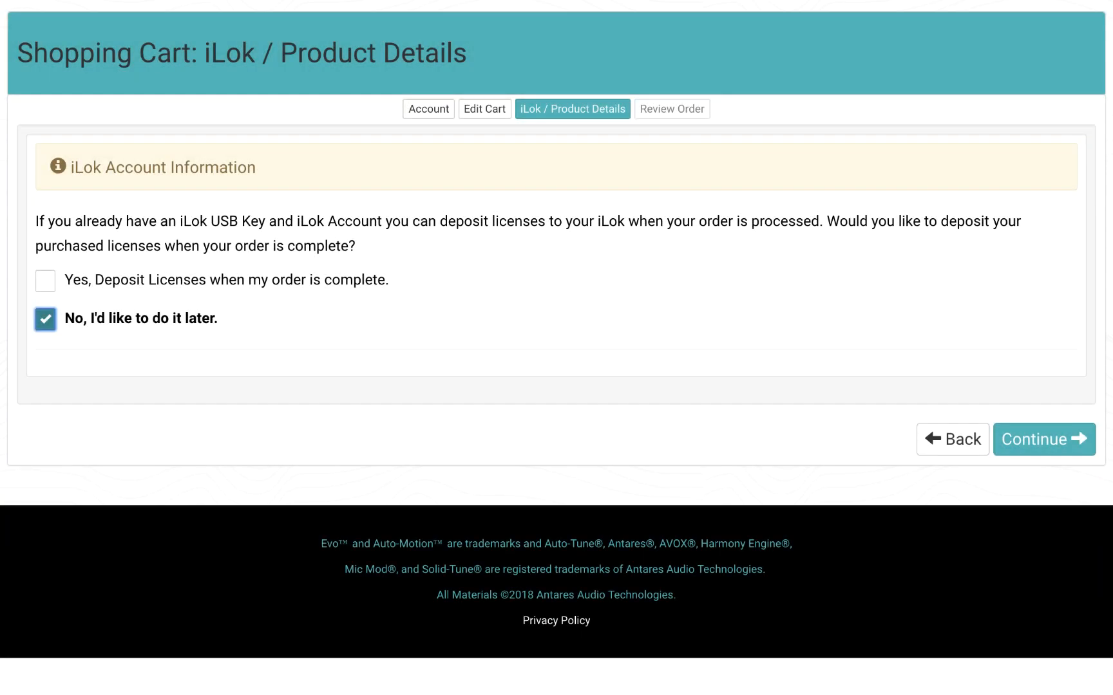
left_click(1043, 439)
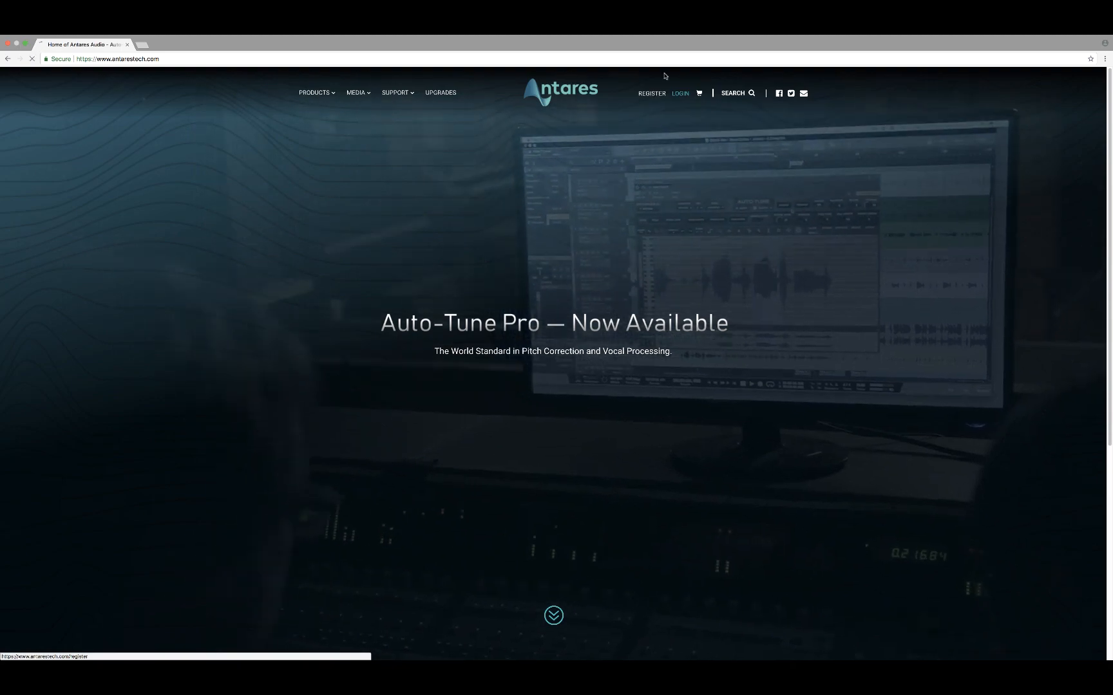
left_click(650, 92)
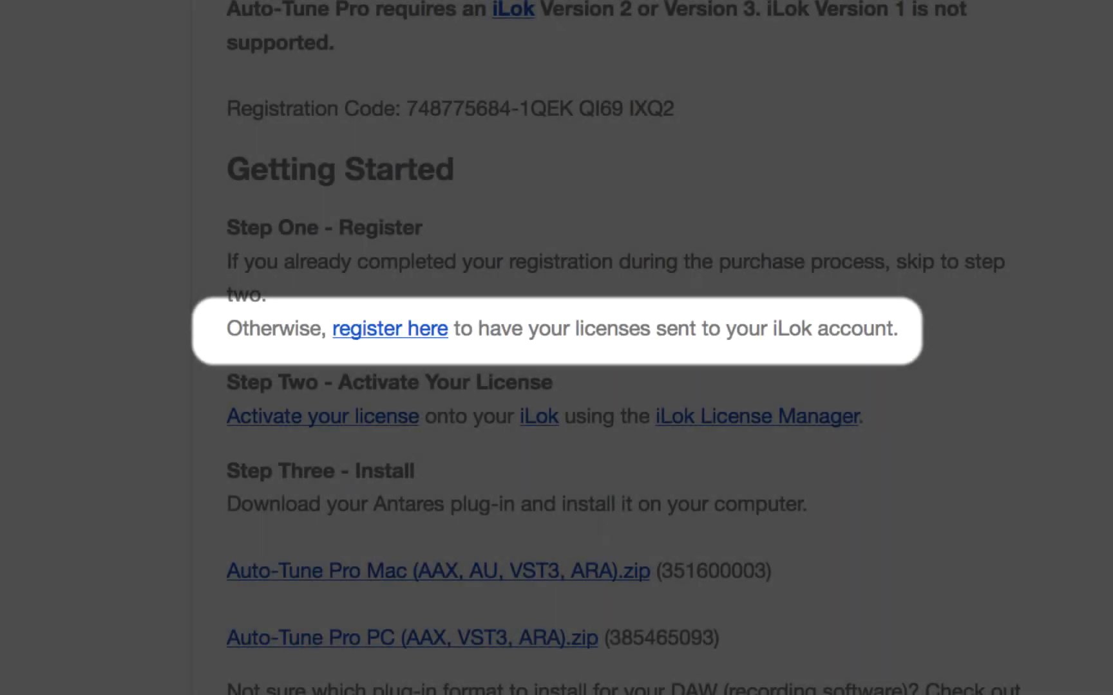
left_click(389, 328)
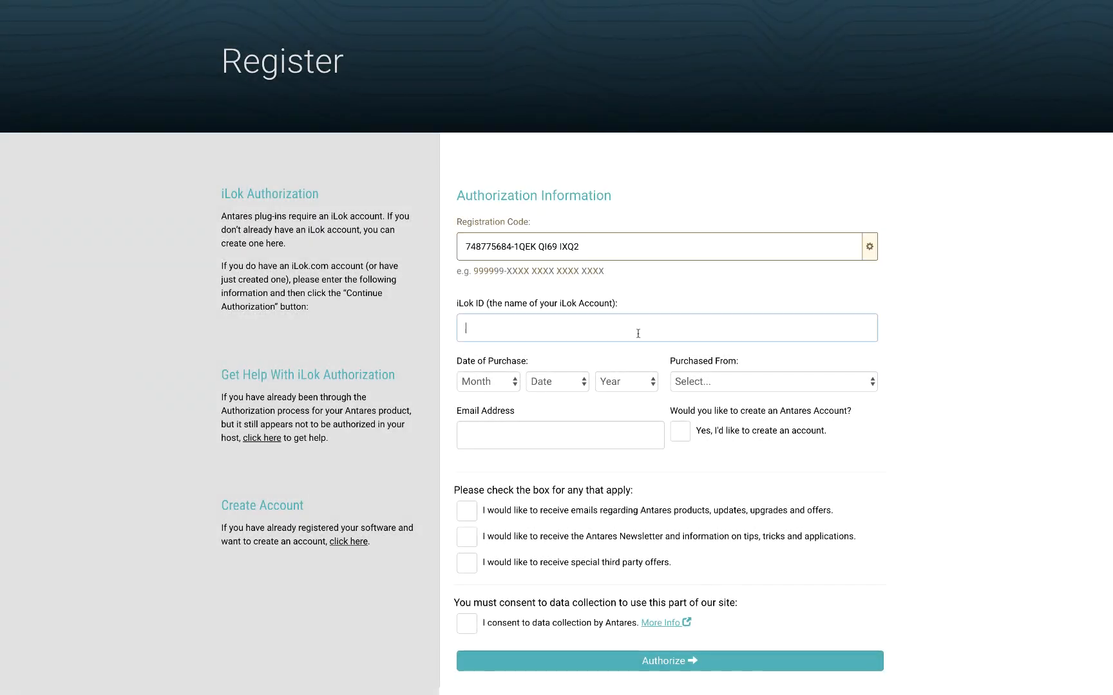
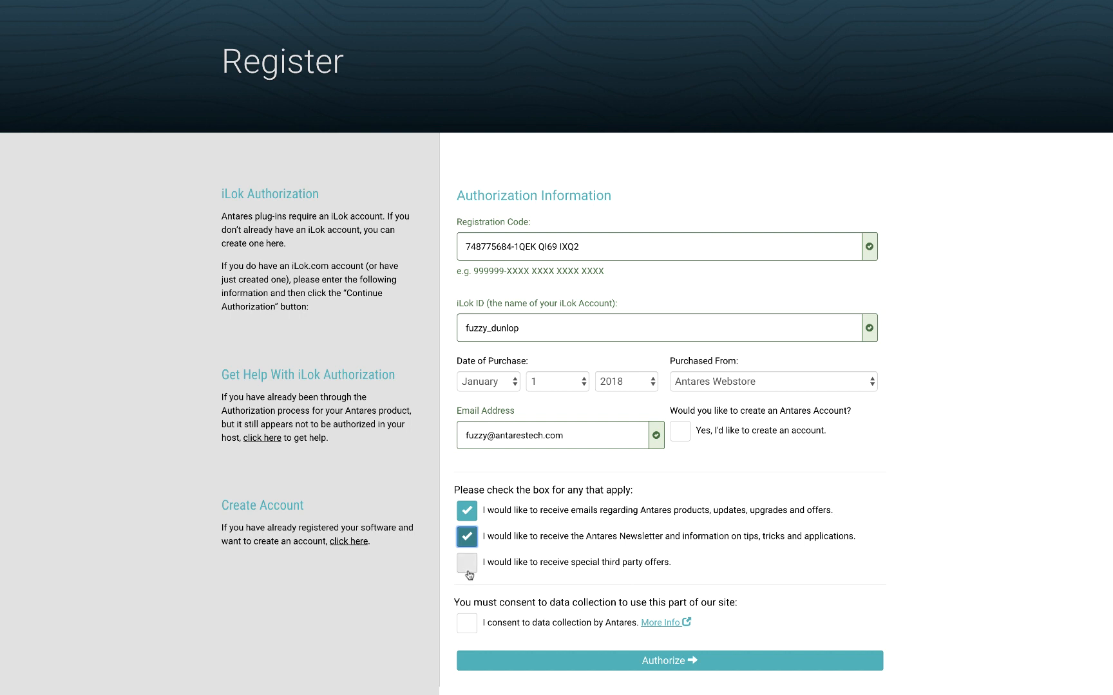
Opt in to third-party offers and submit the registration with Authorize.
left_click(467, 622)
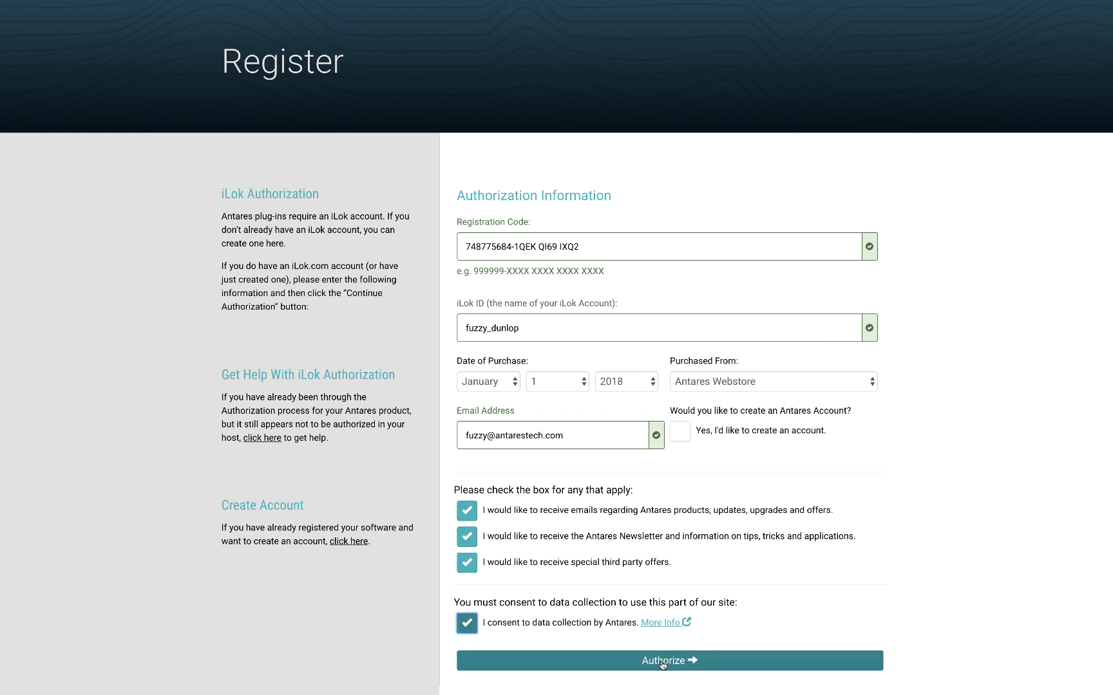
left_click(668, 660)
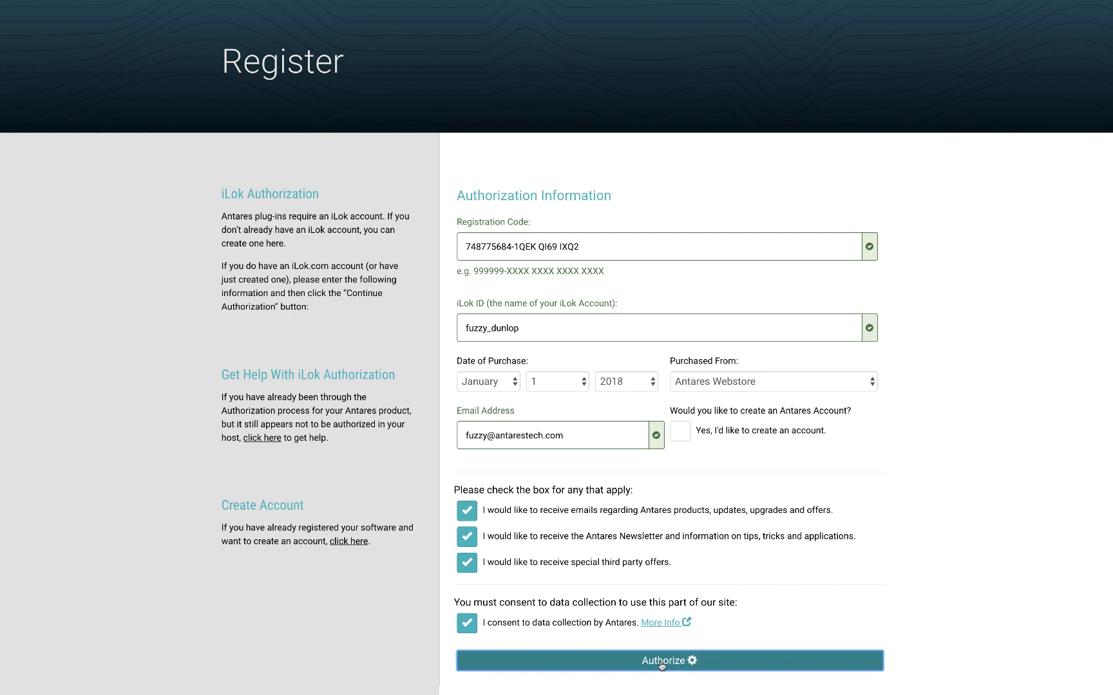
left_click(668, 661)
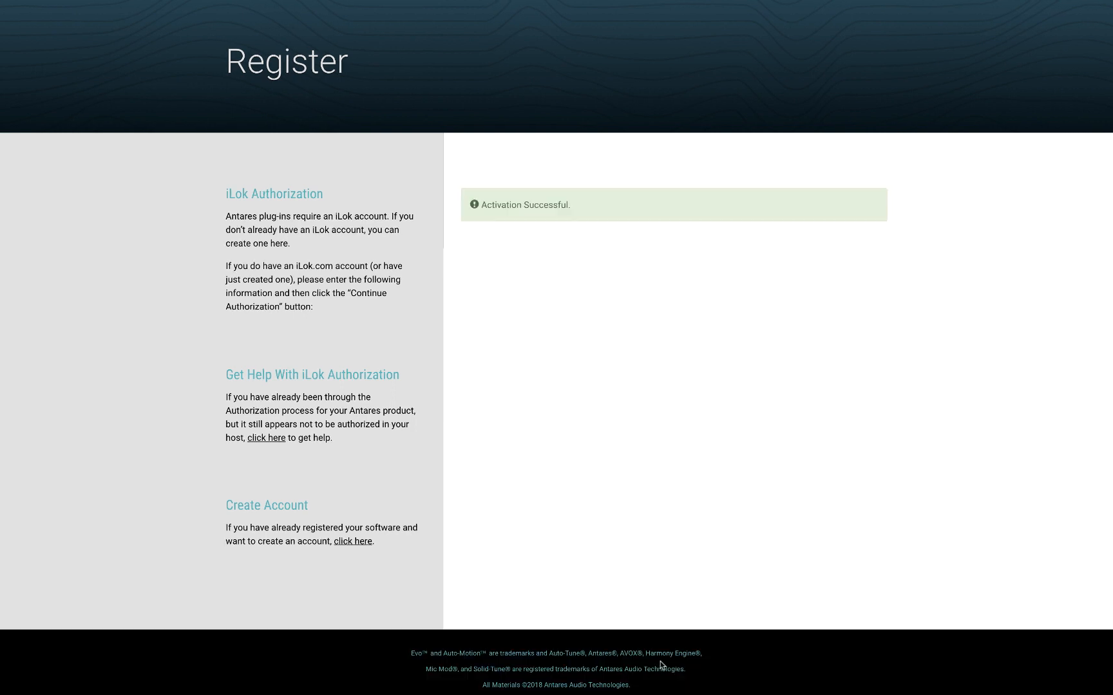